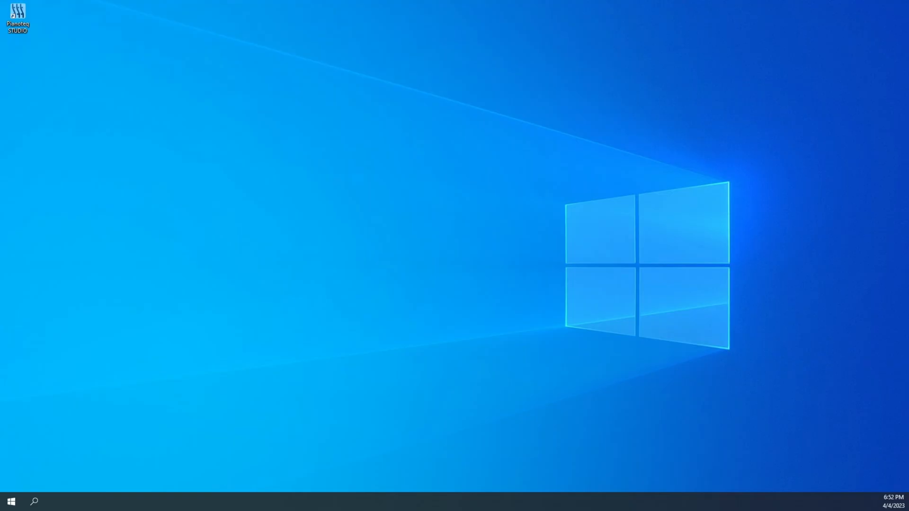
mouse_move(903, 447)
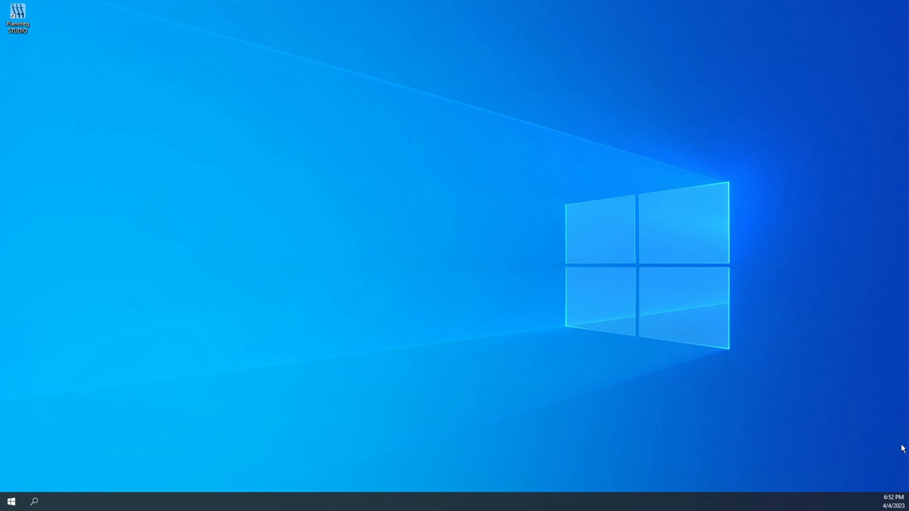
mouse_move(389, 473)
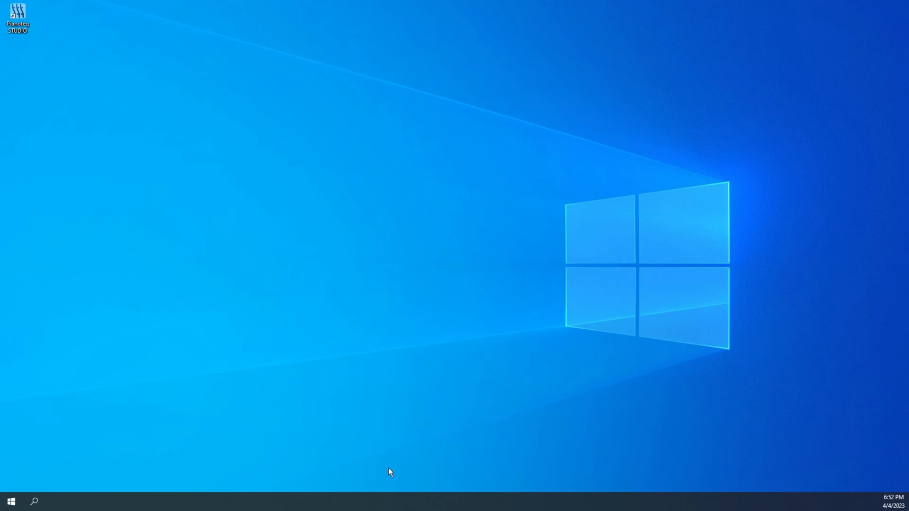
mouse_move(882, 502)
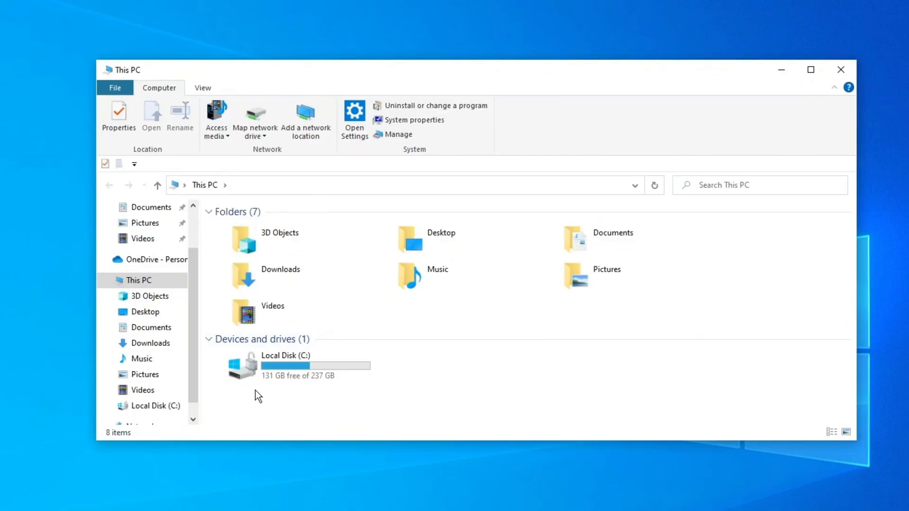
mouse_move(255, 365)
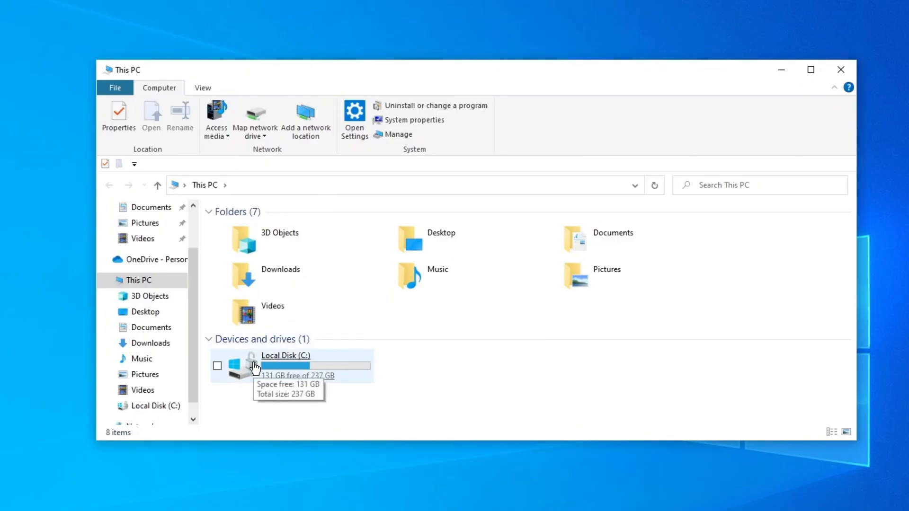
Open Manage BitLocker from the Local Disk (C:) context menu in This PC.
right_click(249, 365)
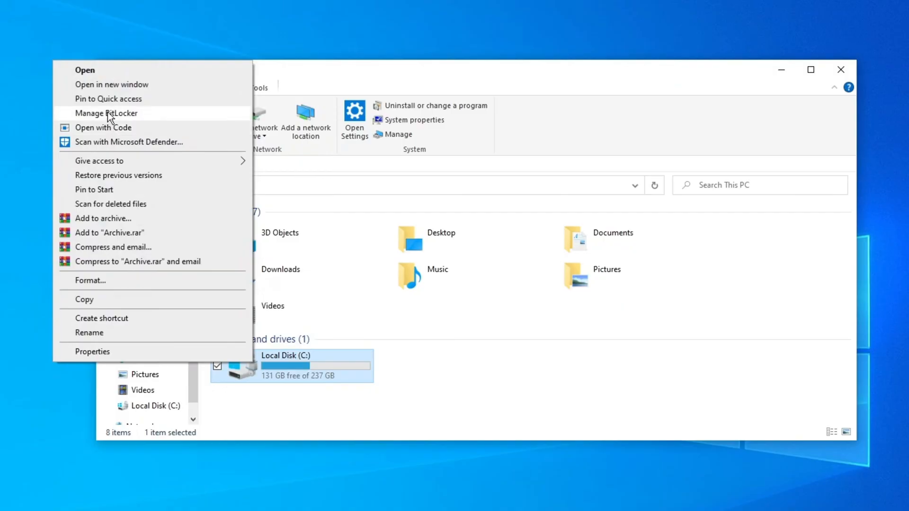
mouse_move(119, 118)
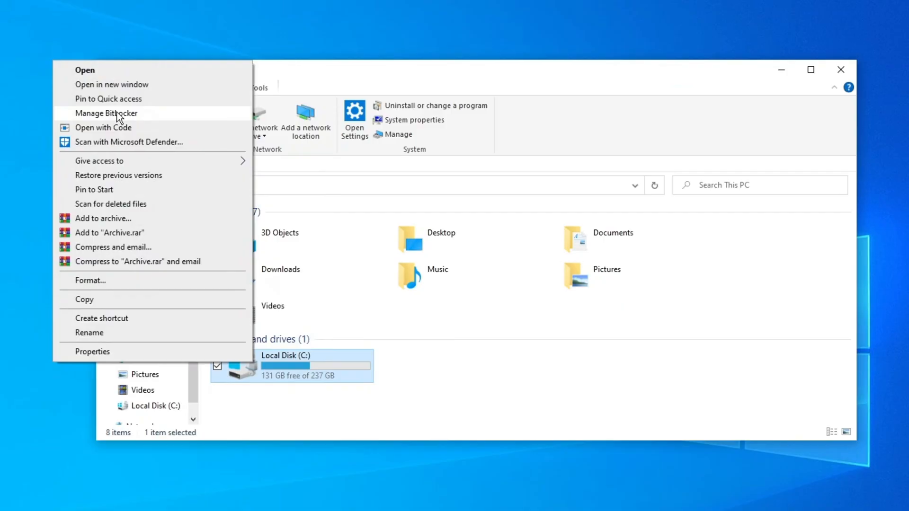
key("Escape")
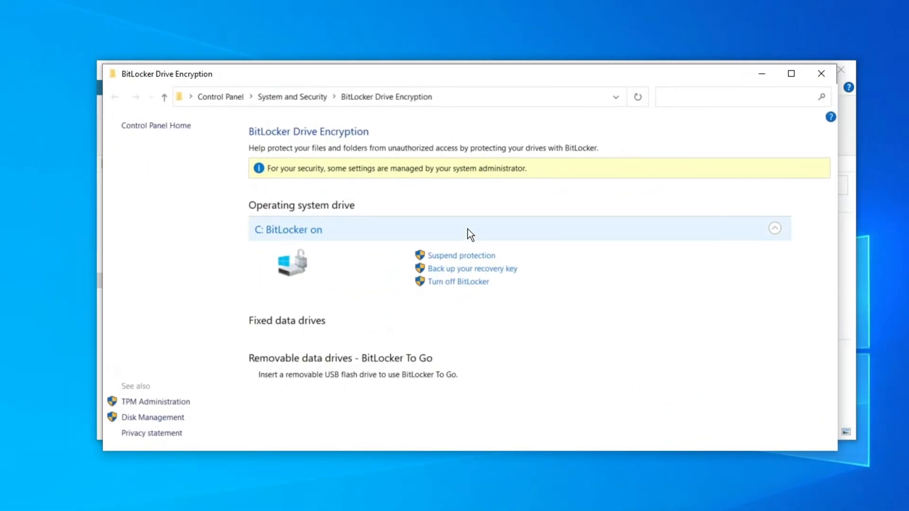
mouse_move(458, 281)
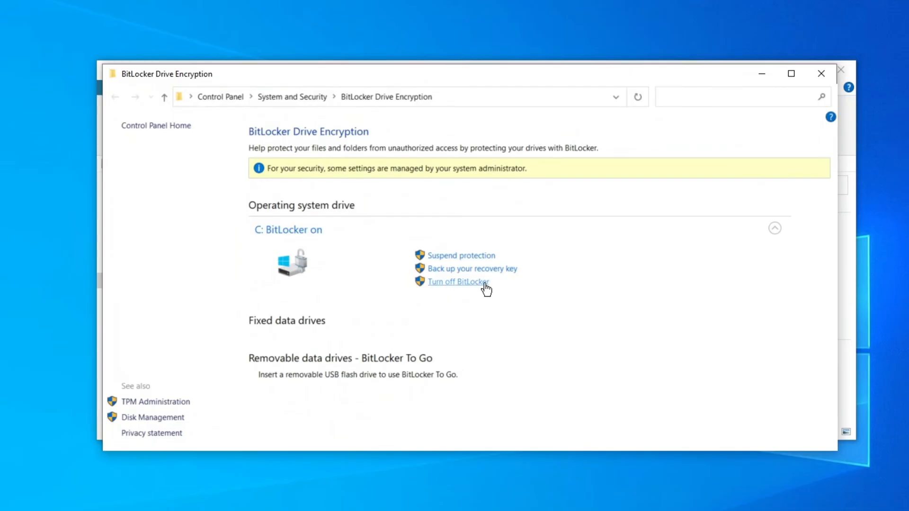
mouse_move(455, 290)
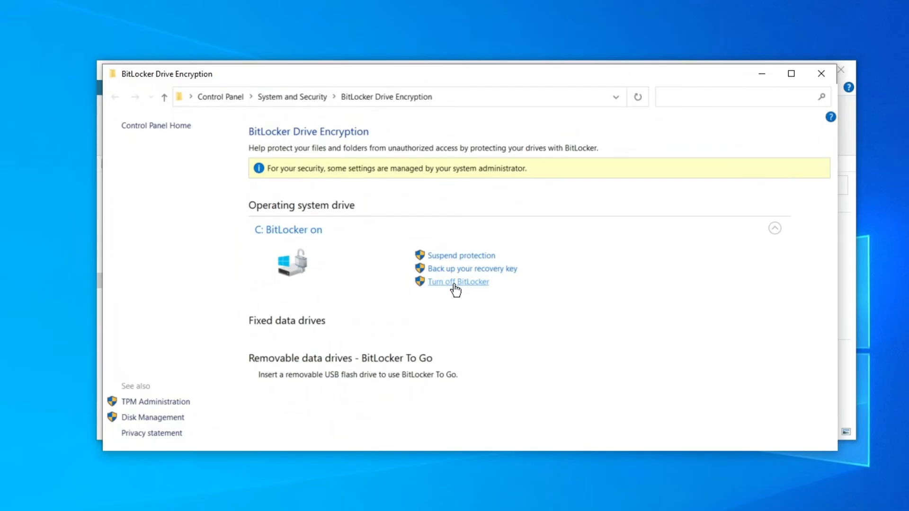
mouse_move(465, 289)
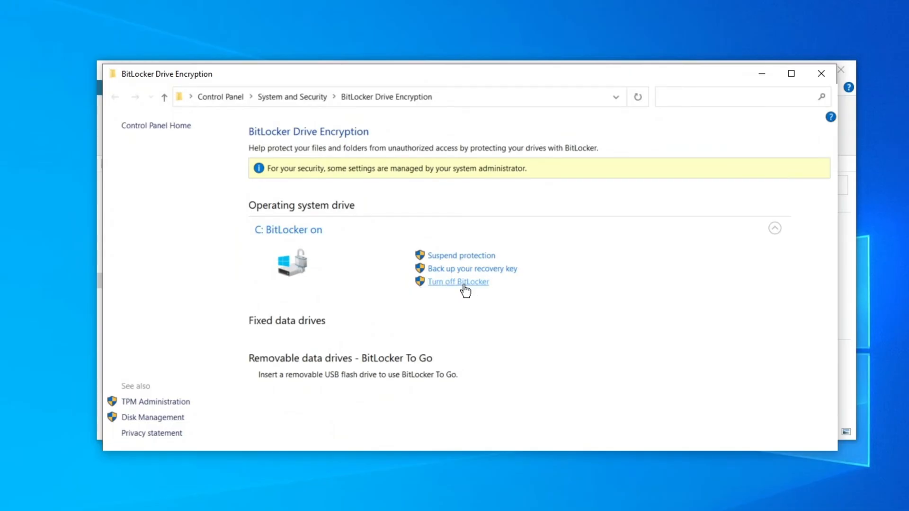
Turn off BitLocker for drive C: and confirm the decryption prompt.
left_click(458, 282)
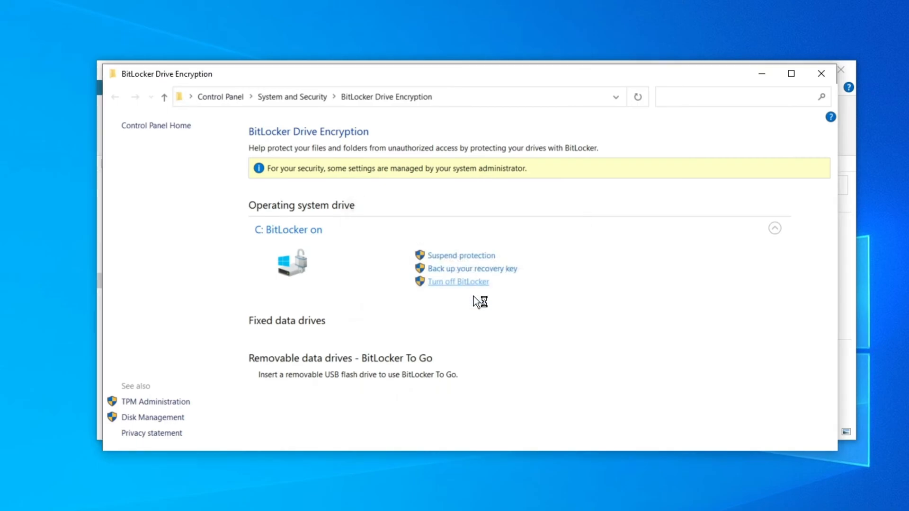
left_click(458, 282)
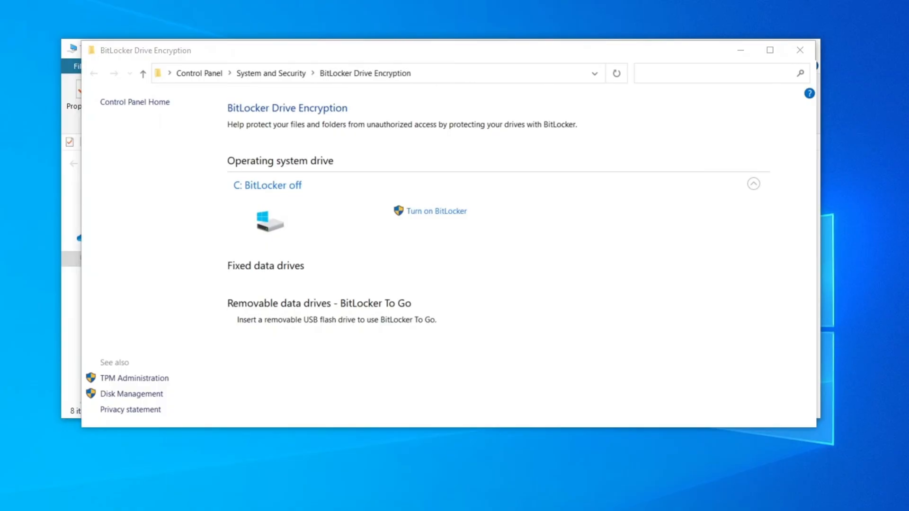
mouse_move(336, 258)
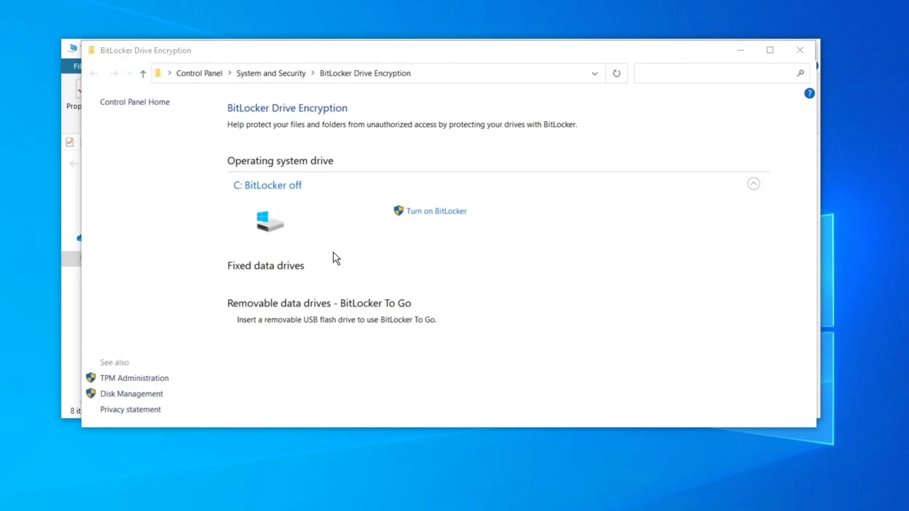
mouse_move(431, 211)
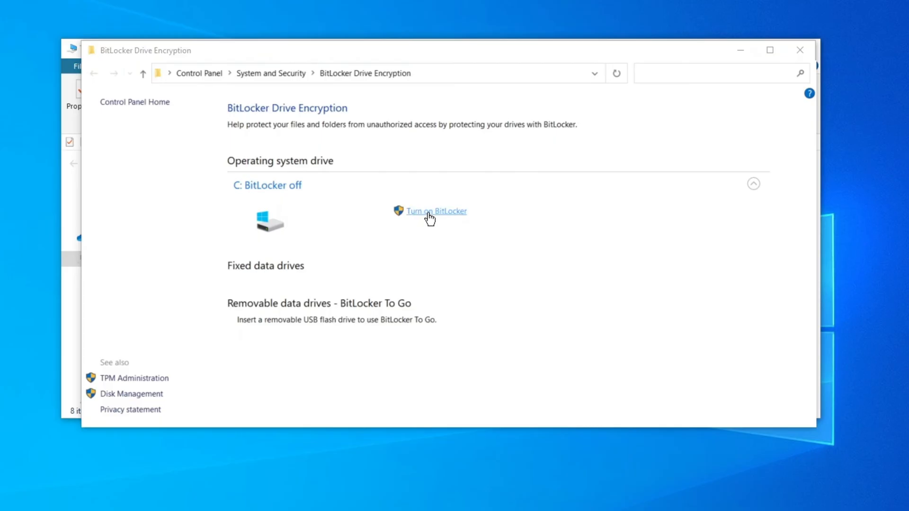
mouse_move(298, 193)
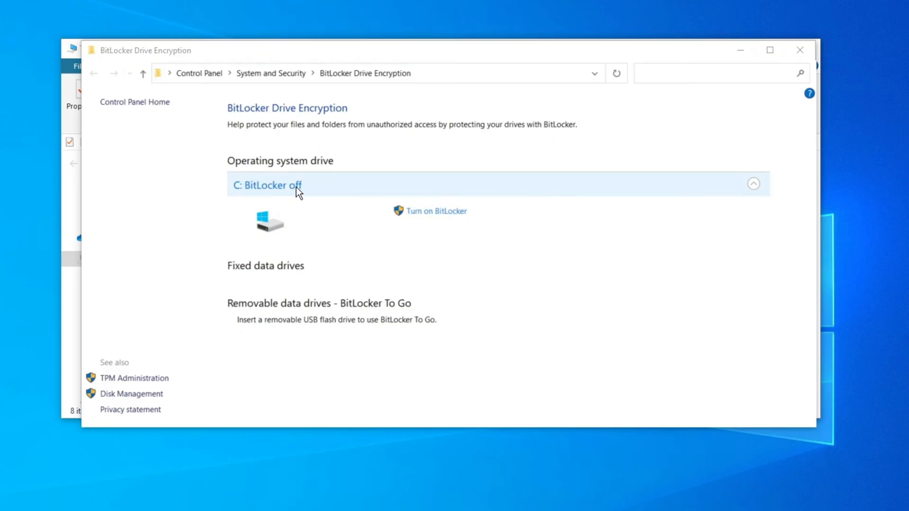
mouse_move(426, 229)
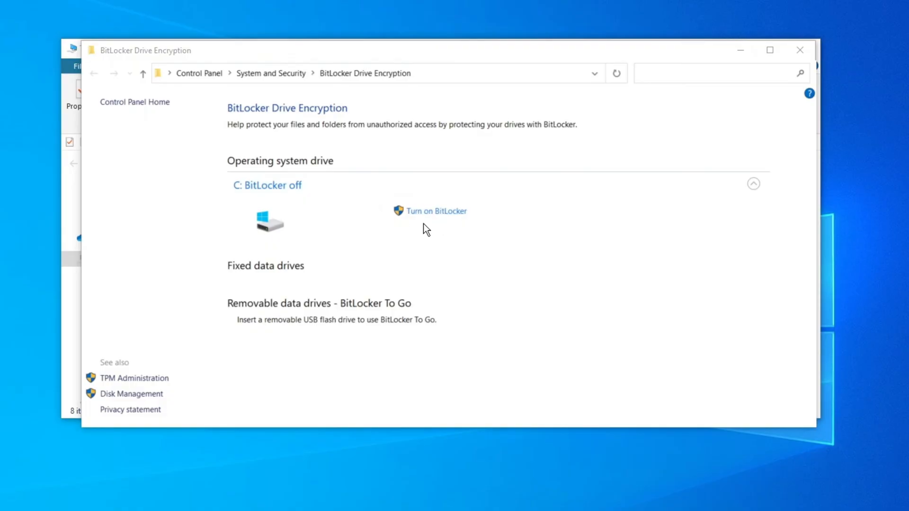
mouse_move(439, 225)
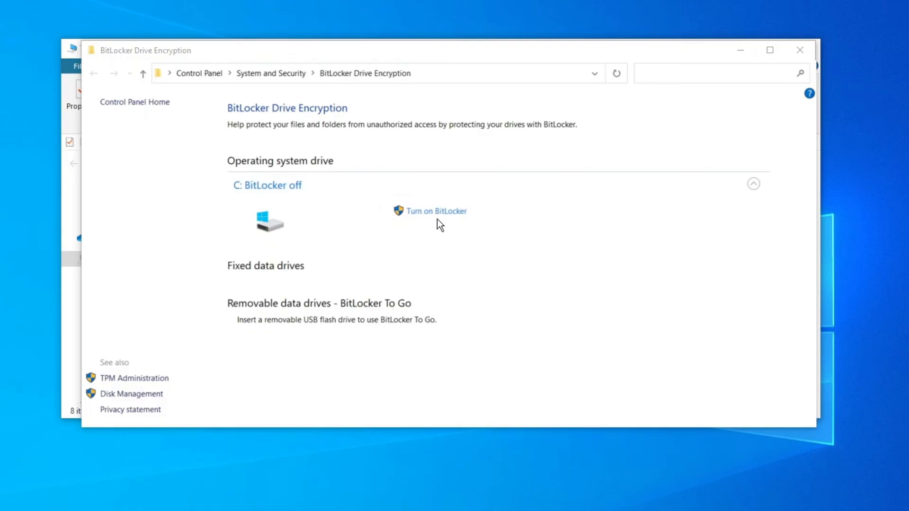
mouse_move(436, 212)
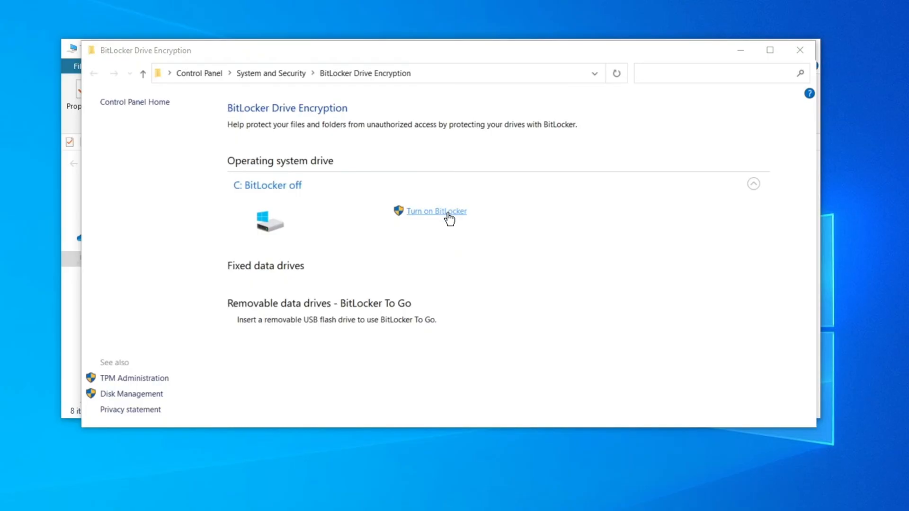
mouse_move(541, 229)
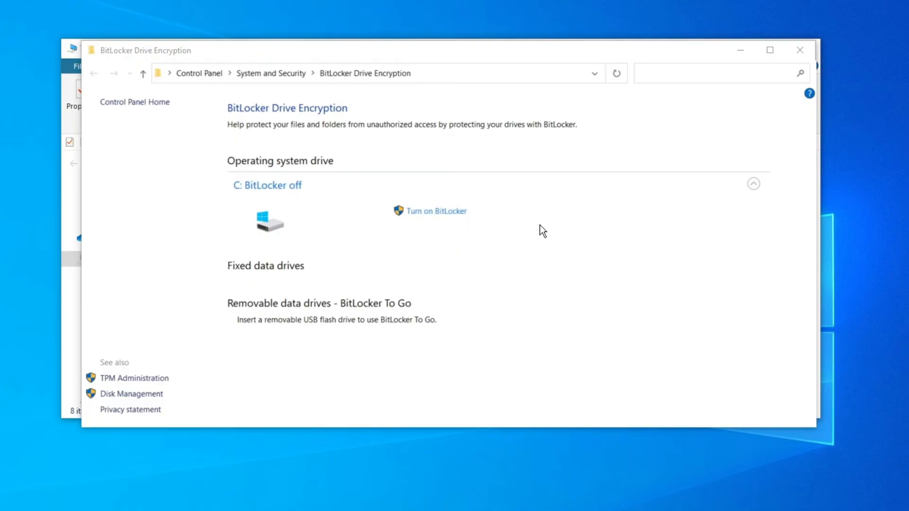
mouse_move(427, 242)
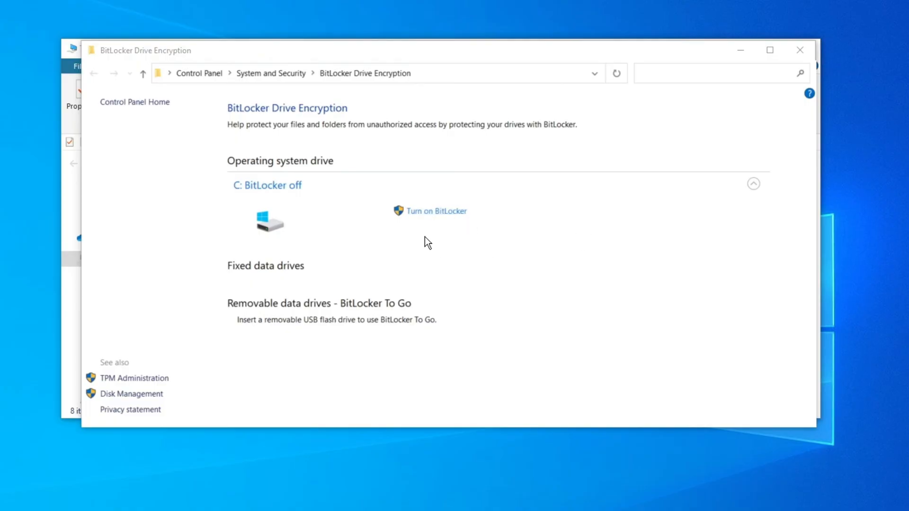
mouse_move(290, 237)
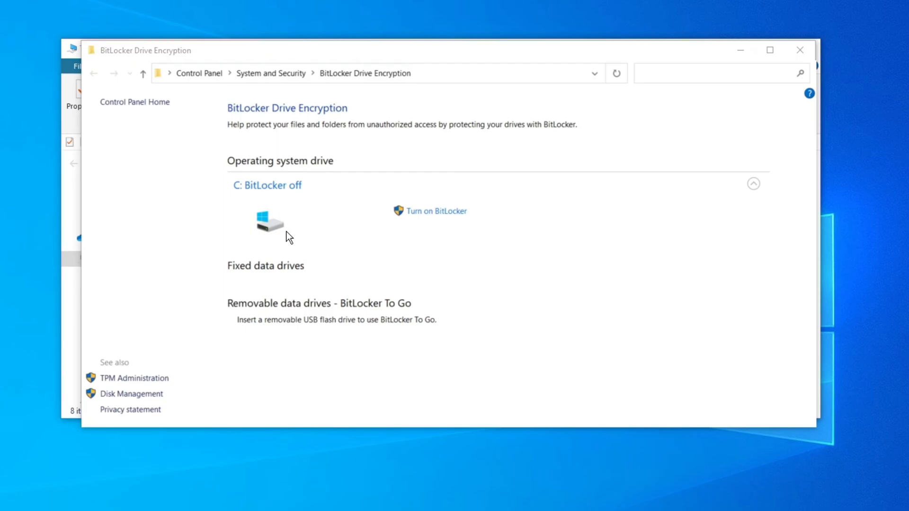